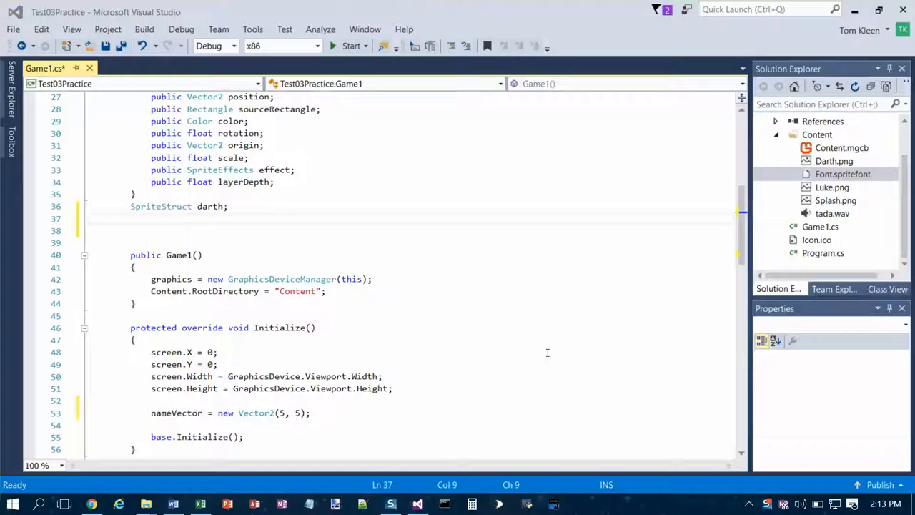
{"action": "mouse_move", "coordinate": [529, 353]}
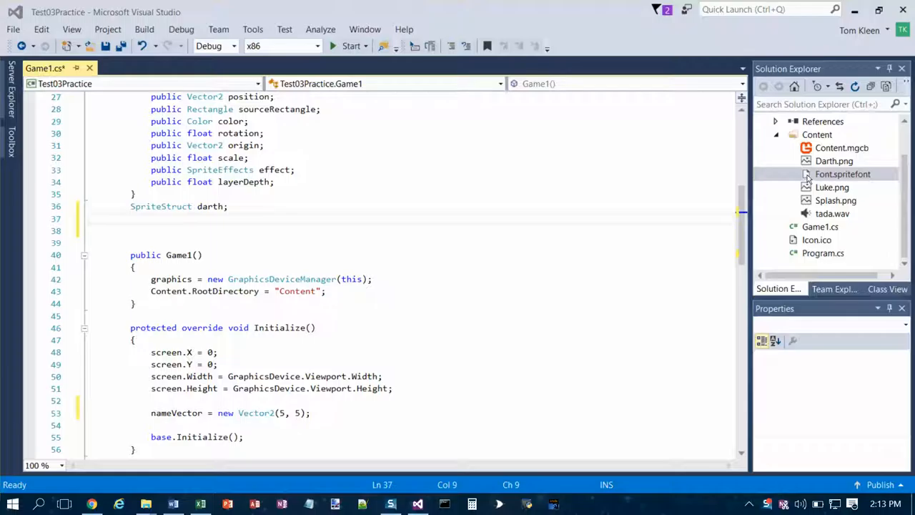
In Font.spritefont, replace the font name with Verdana and change Size from 14 to 20
{"action": "double_click", "coordinate": [840, 173]}
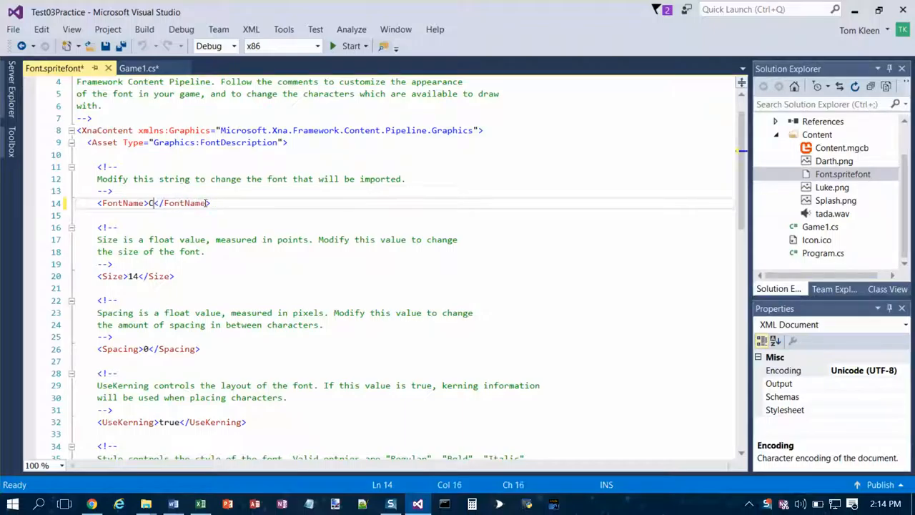
{"action": "key", "text": "Backspace"}
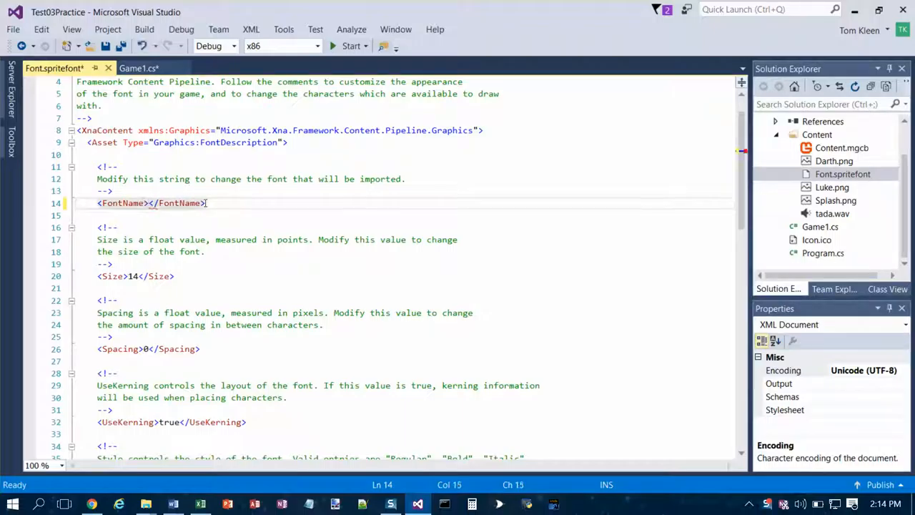
{"action": "type", "text": "Verd"}
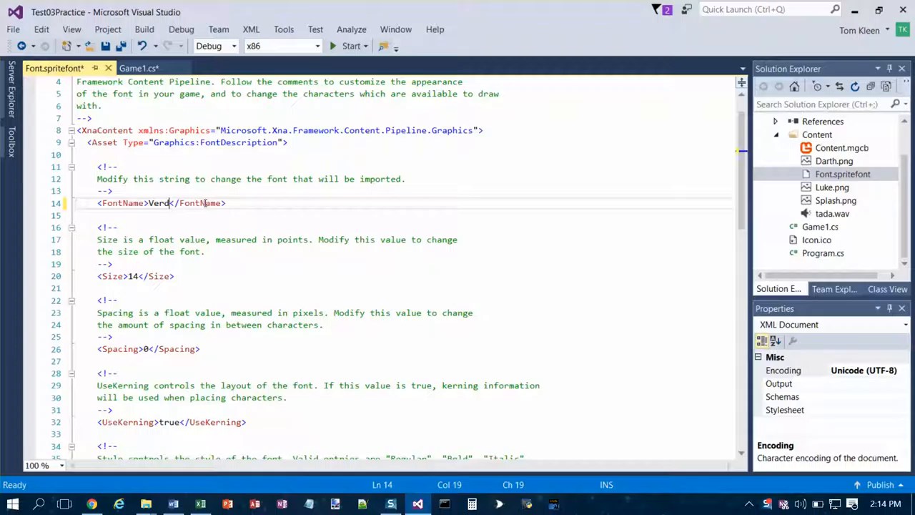
{"action": "type", "text": "ana"}
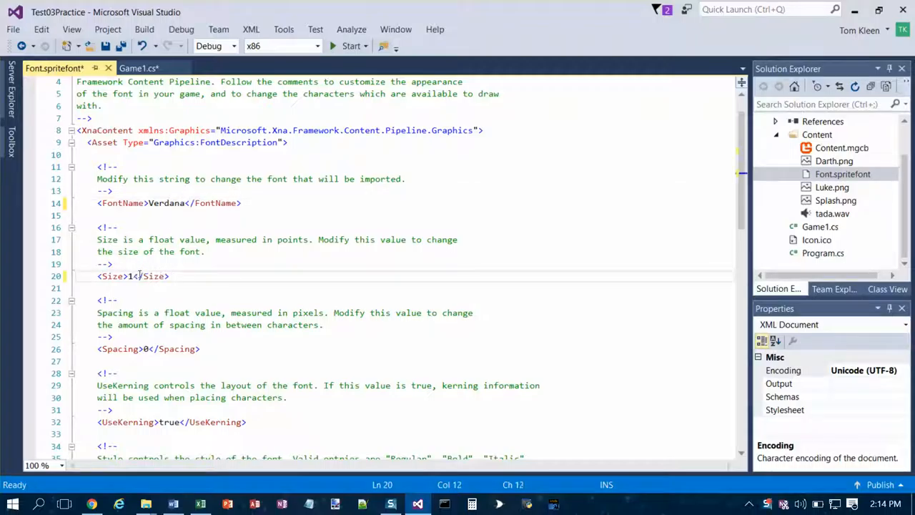
{"action": "type", "text": "20"}
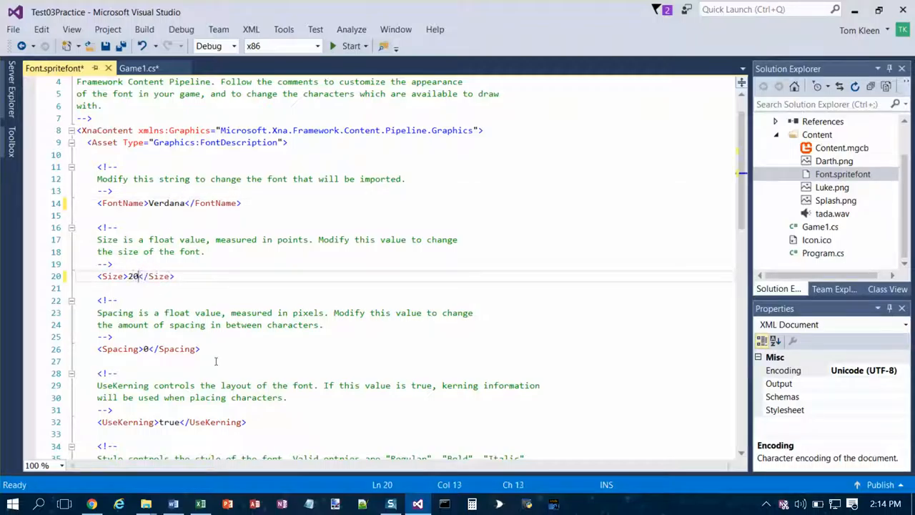
{"action": "scroll", "scroll_direction": "down", "scroll_amount": 3}
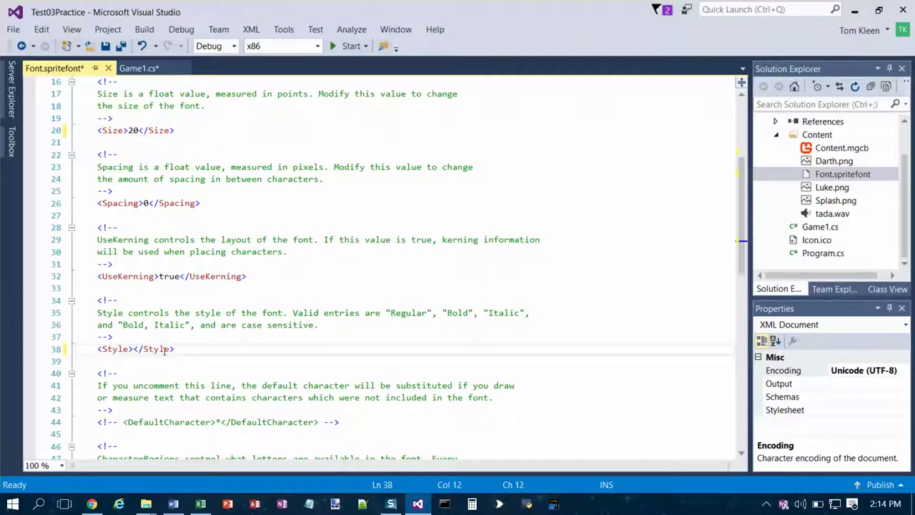
Enter 'Bold, Italic' as the font's Style value
{"action": "type", "text": "B"}
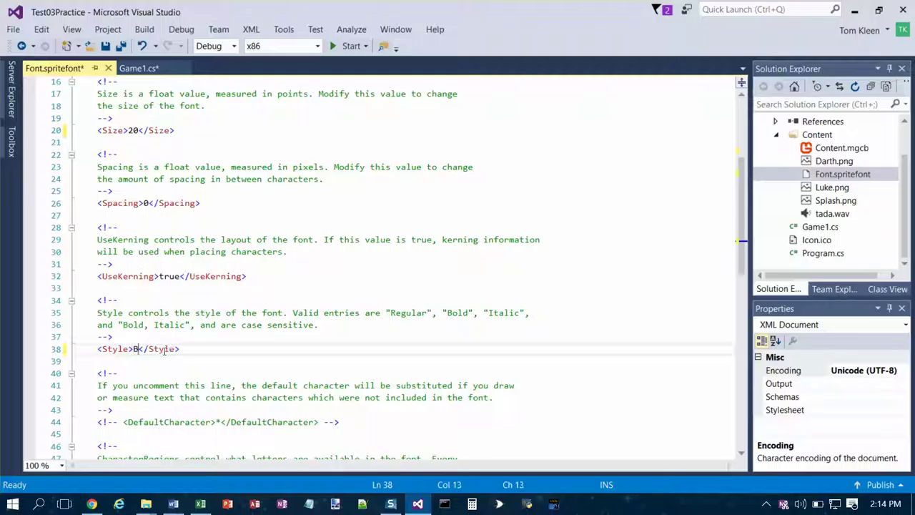
{"action": "type", "text": "olt, I"}
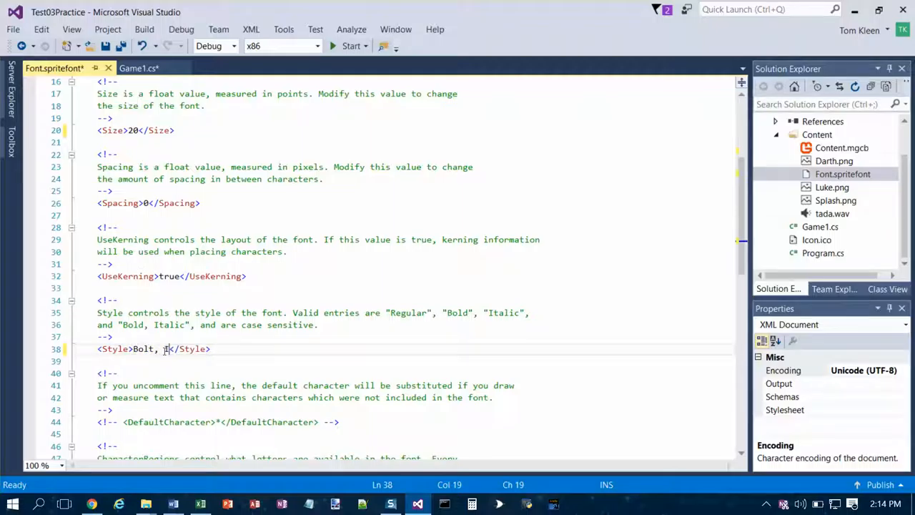
{"action": "type", "text": "Italic"}
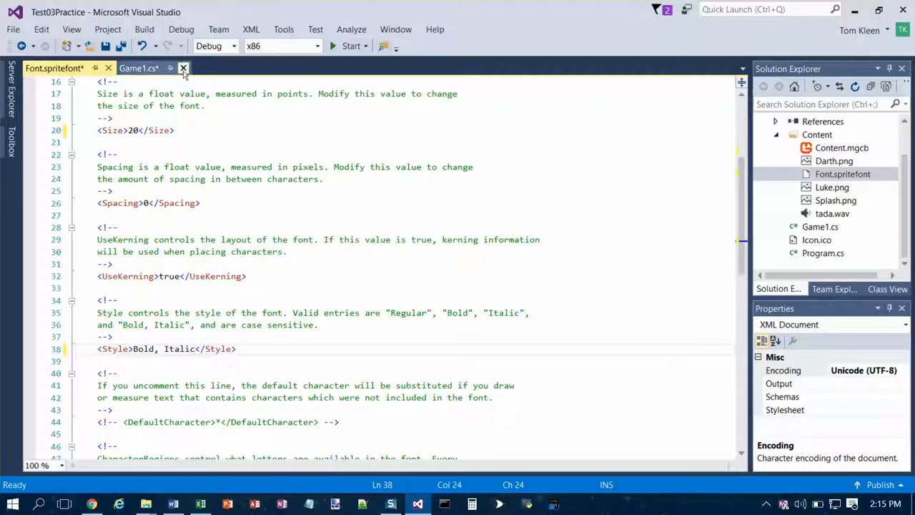
Close the Font.spritefont tab, choosing Yes to save its changes
{"action": "left_click", "coordinate": [183, 68]}
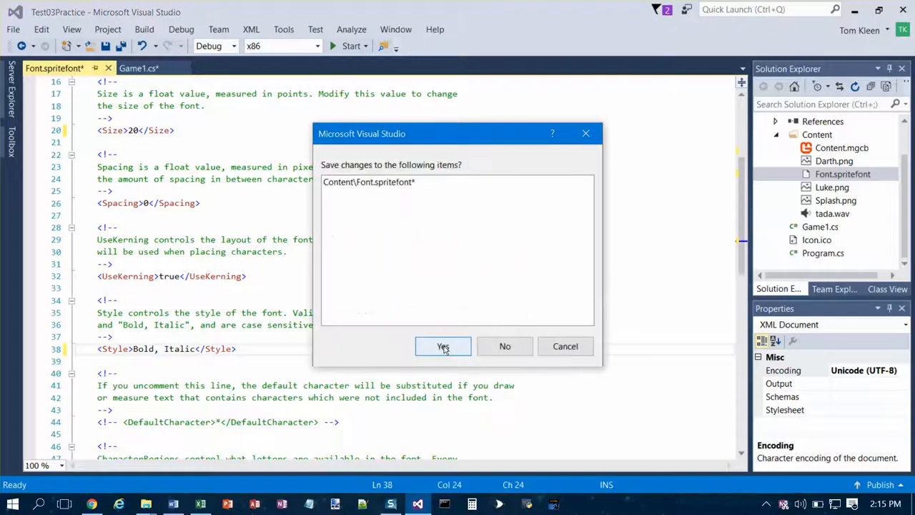
{"action": "left_click", "coordinate": [442, 346]}
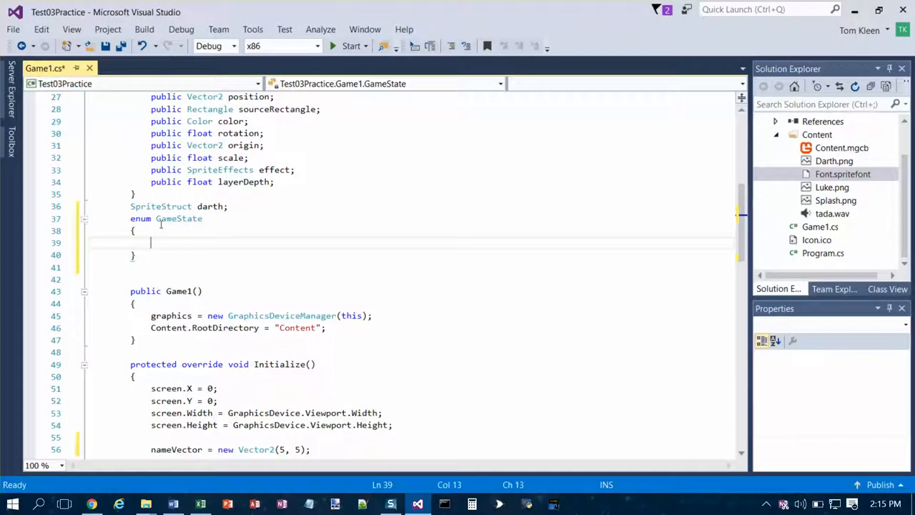
Add SplashScreen, Playing and GameOver as the GameState enum's values
{"action": "type", "text": "SplashSc"}
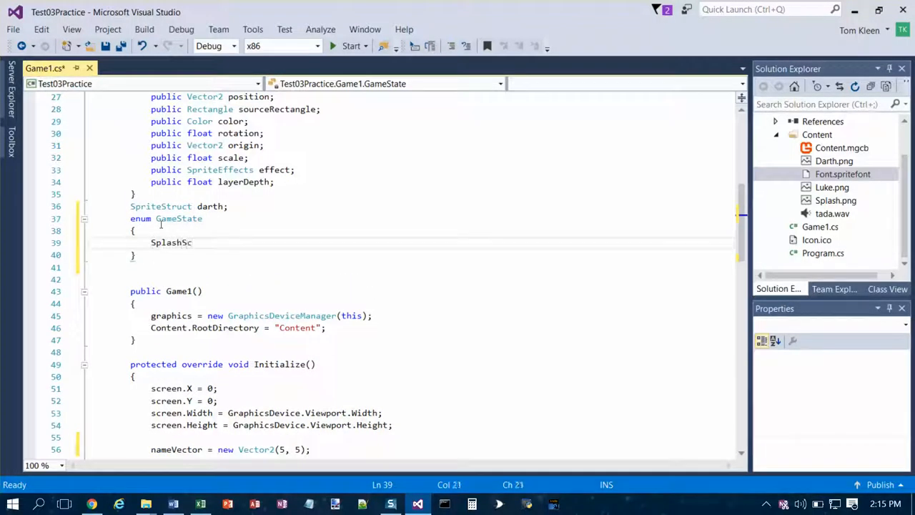
{"action": "type", "text": "reen,"}
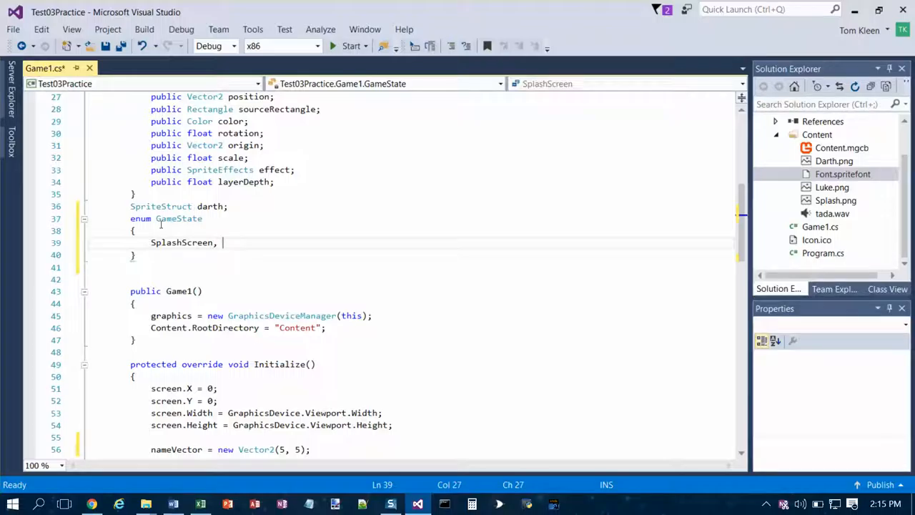
{"action": "type", "text": "Playing,"}
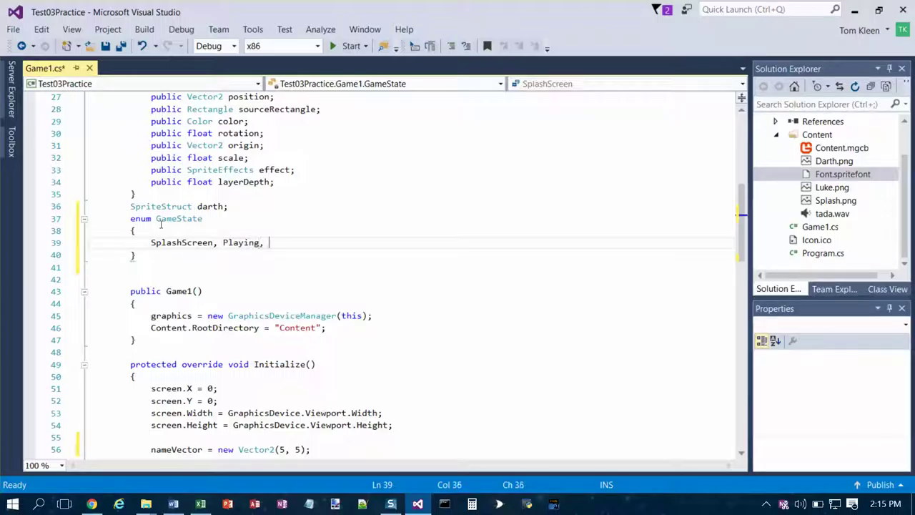
{"action": "type", "text": "GameOver"}
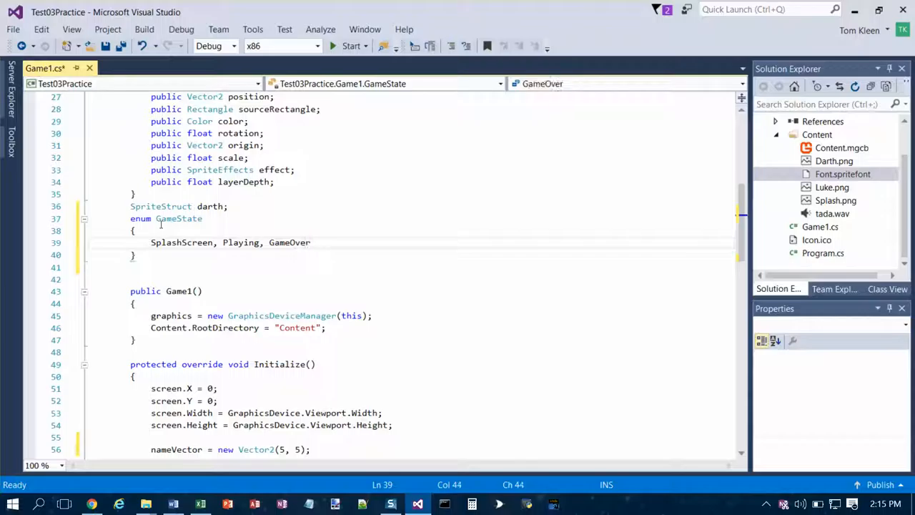
{"action": "left_click", "coordinate": [150, 256]}
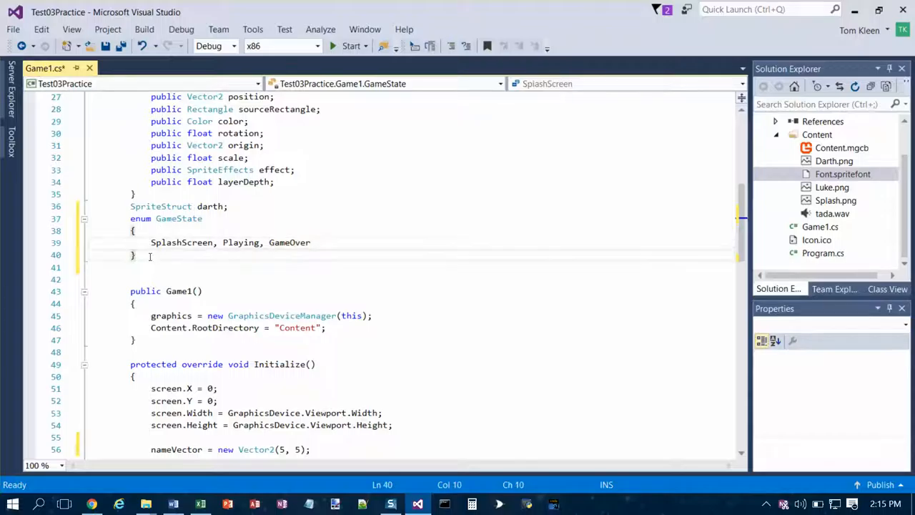
Declare the field 'GameState gameState;' below the enum
{"action": "type", "text": "Games"}
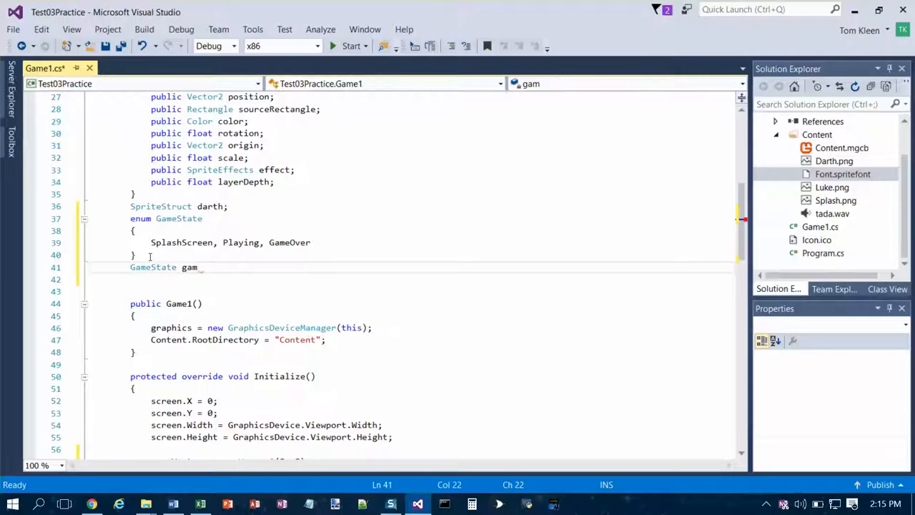
{"action": "type", "text": "eSt"}
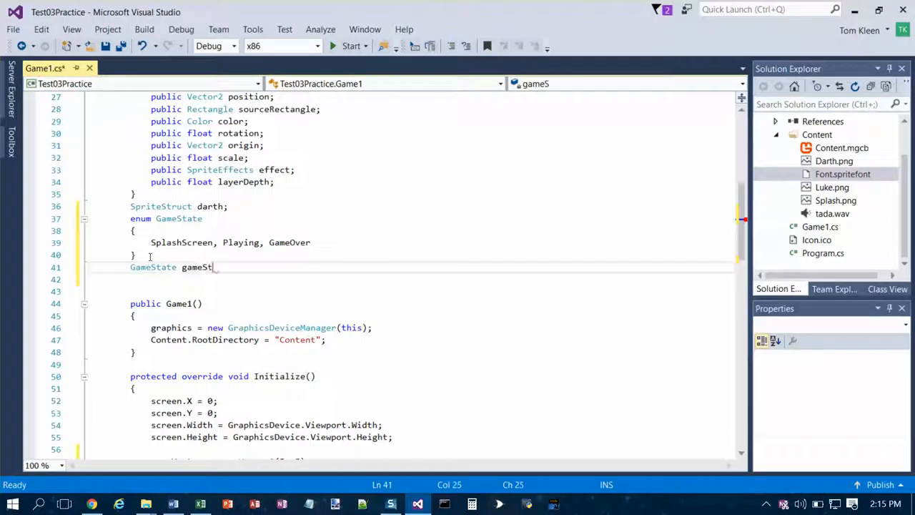
{"action": "type", "text": "ate"}
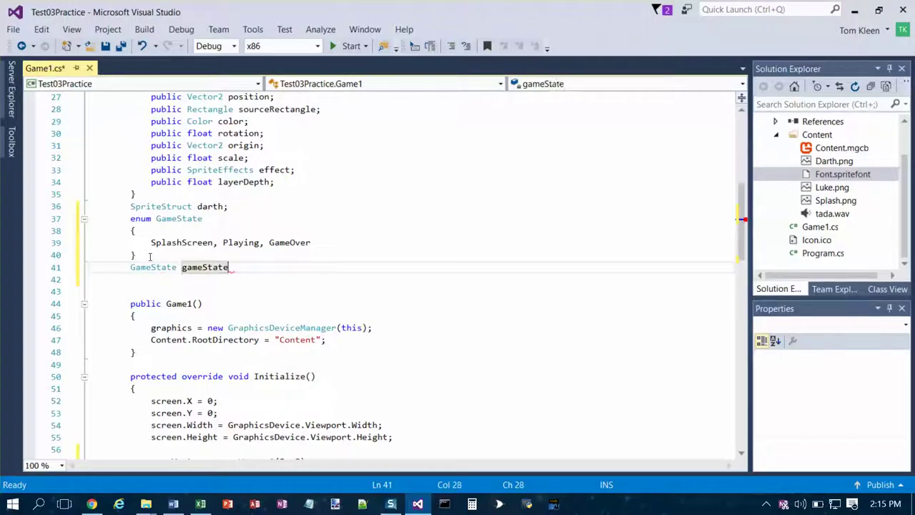
{"action": "type", "text": ";"}
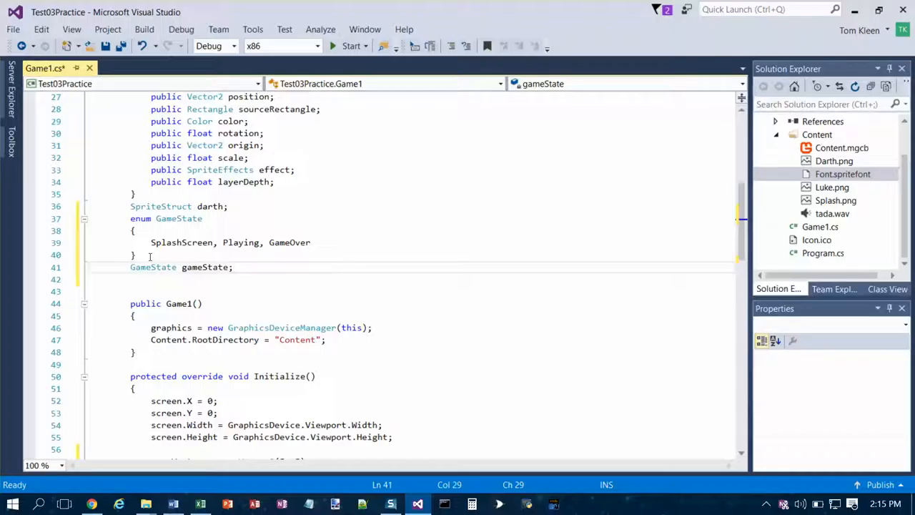
{"action": "scroll", "scroll_direction": "down", "scroll_amount": 3}
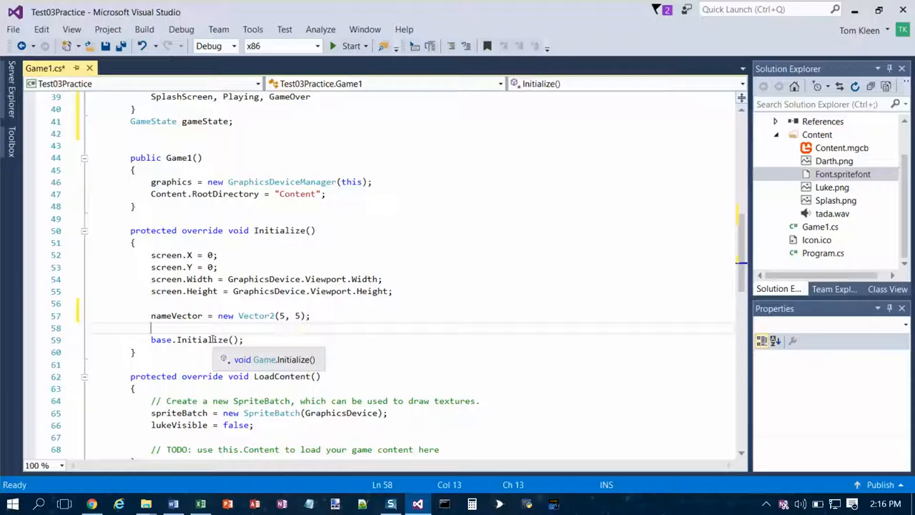
Add 'gameState = GameState.SplashScreen;' in Initialize() below the nameVector line
{"action": "type", "text": "gameState = GameState"}
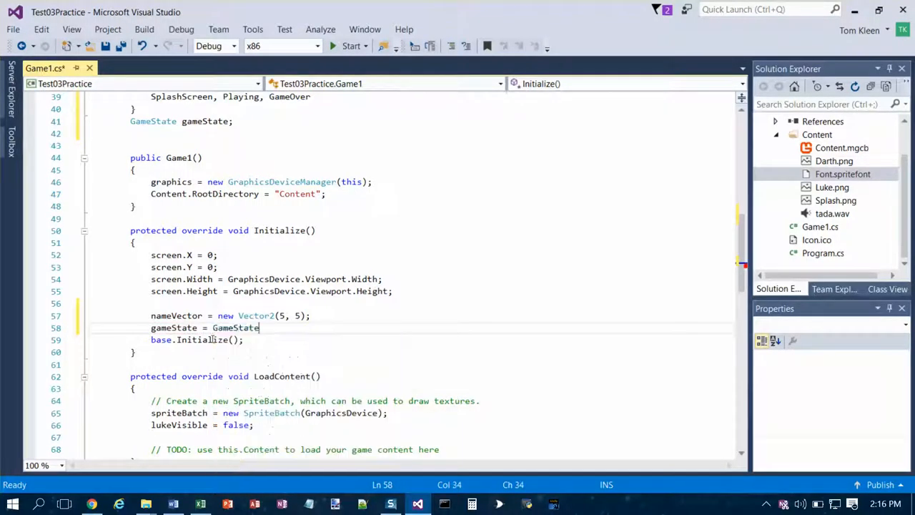
{"action": "type", "text": ".SplashScreen"}
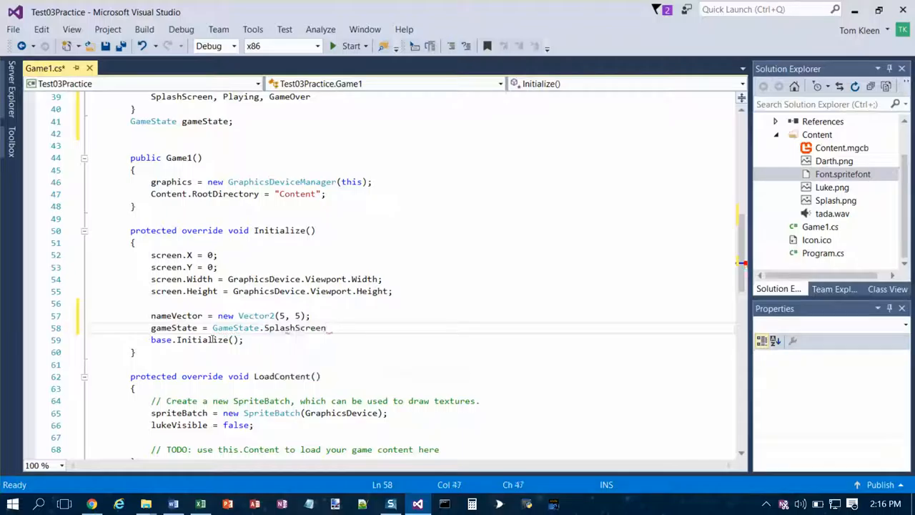
{"action": "key", "text": "Enter"}
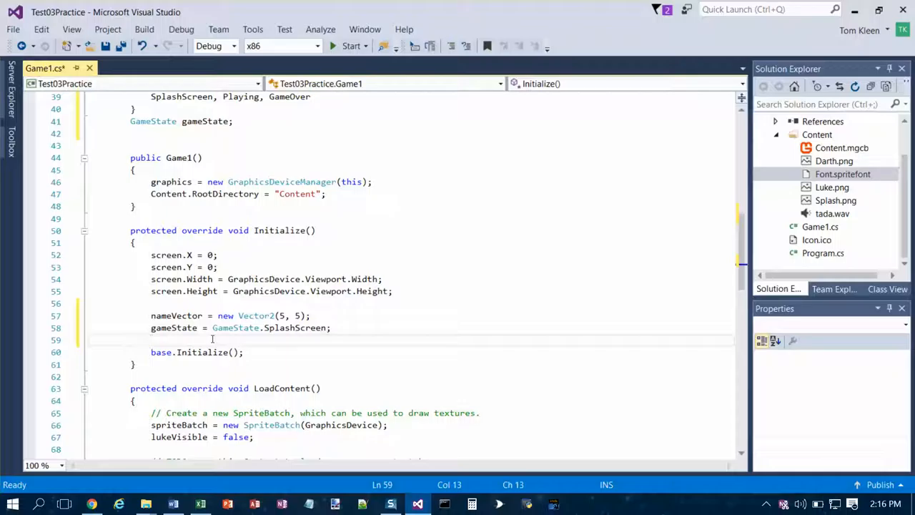
{"action": "scroll", "scroll_direction": "down", "scroll_amount": 3}
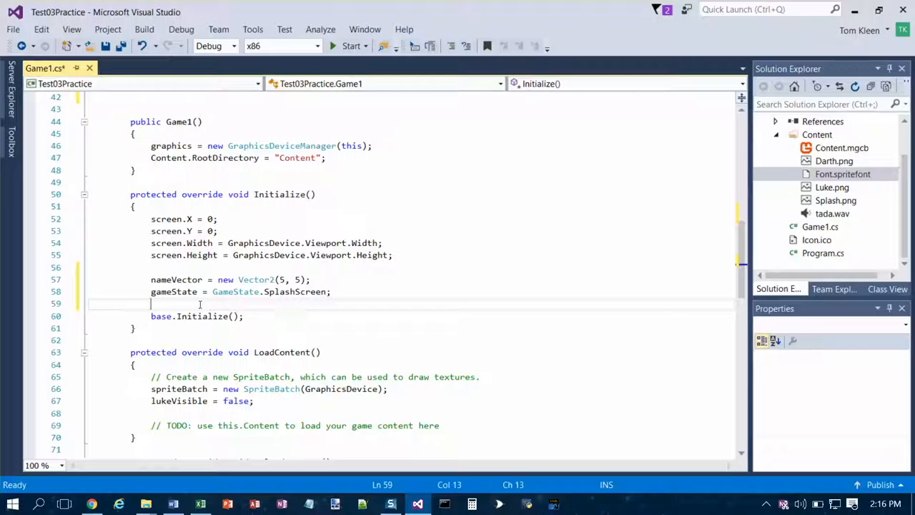
{"action": "type", "text": "luke"}
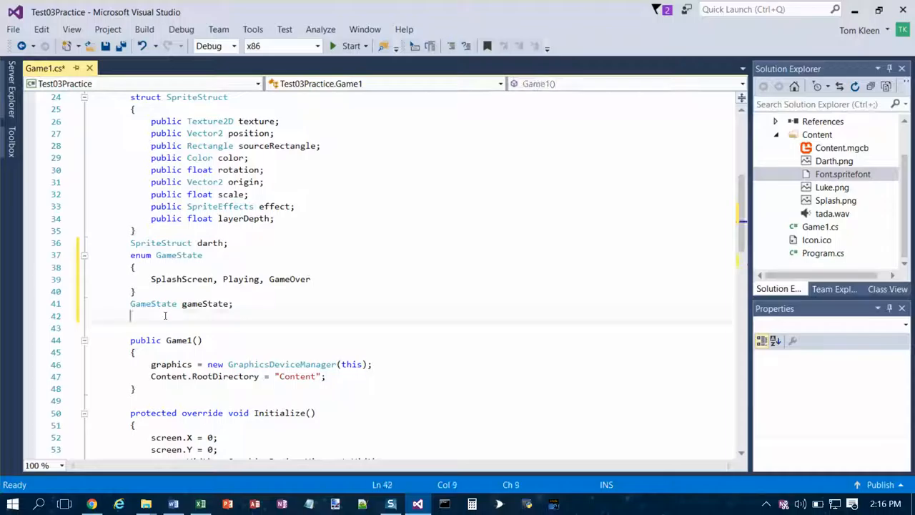
Declare the field 'SpriteStruct[] luke;' on the line after gameState
{"action": "type", "text": "SpriteStruct"}
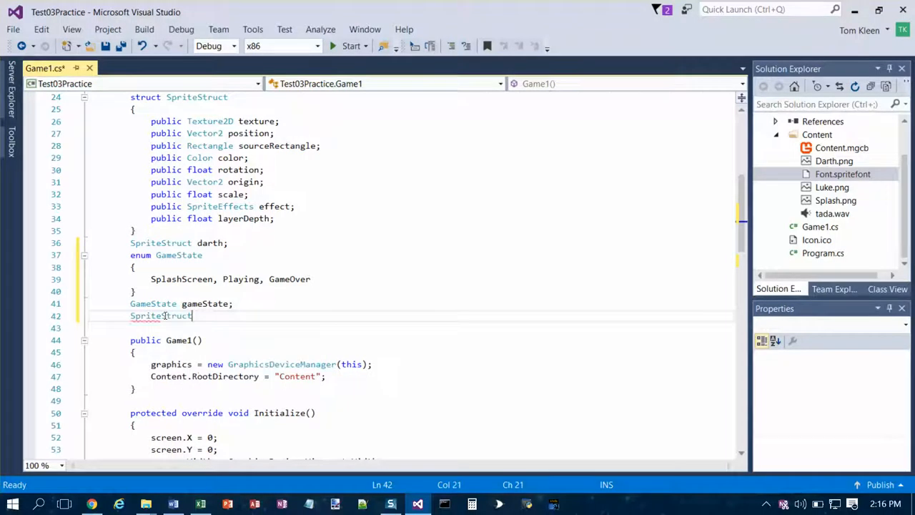
{"action": "type", "text": "[] l"}
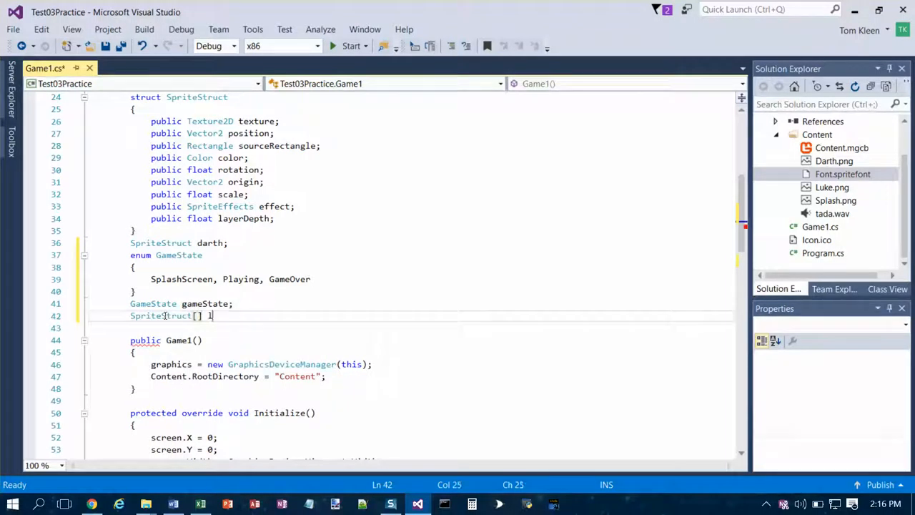
{"action": "type", "text": "luke;"}
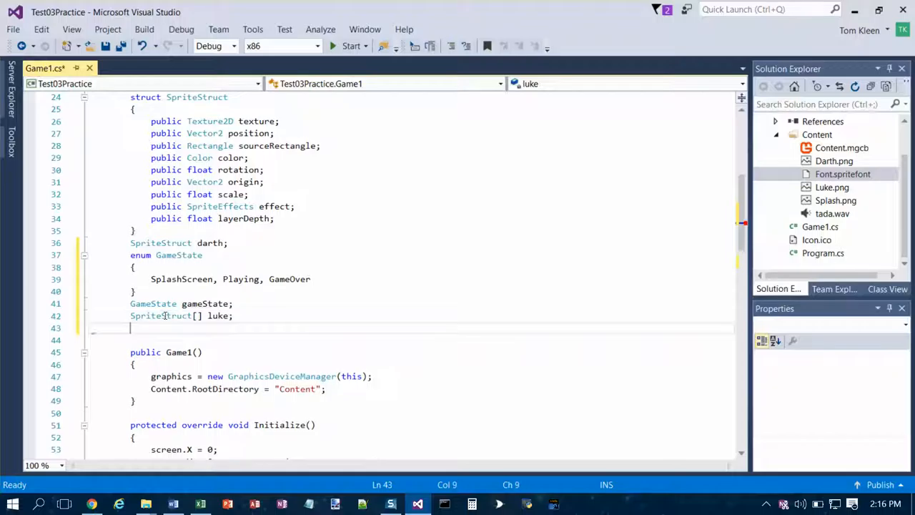
{"action": "scroll", "scroll_direction": "down", "scroll_amount": 3}
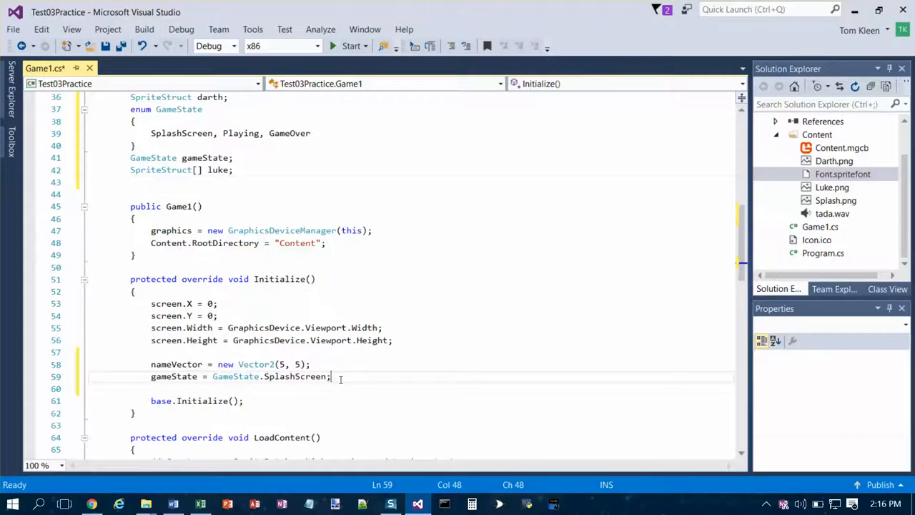
Add 'luke = new SpriteStruct[10];' after the gameState assignment in Initialize()
{"action": "key", "text": "Enter"}
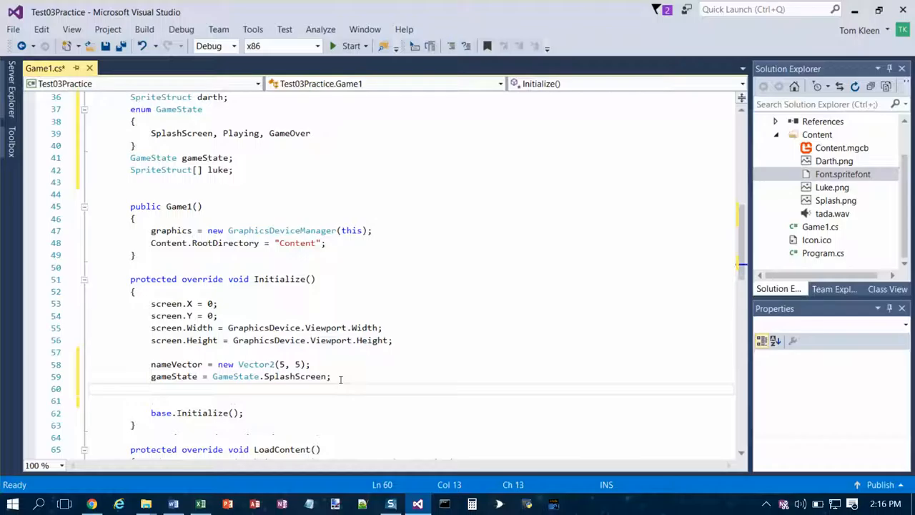
{"action": "type", "text": "luke ="}
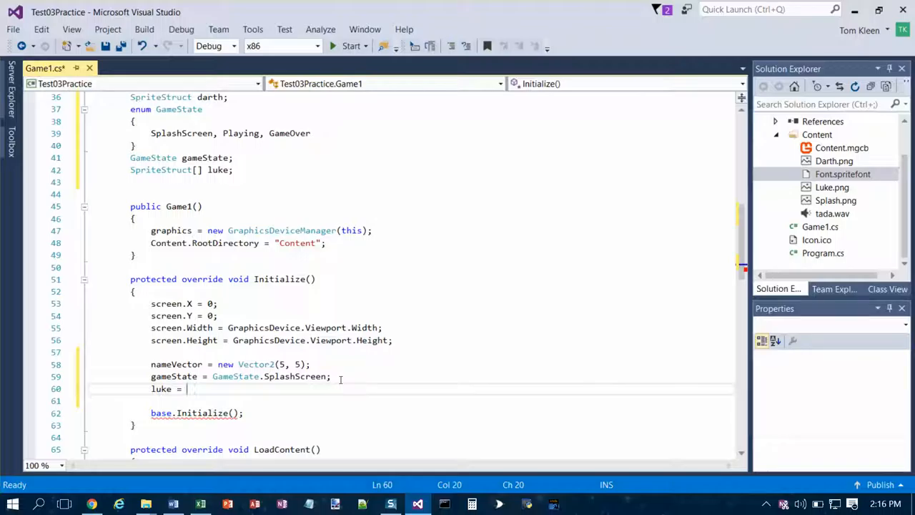
{"action": "type", "text": "new"}
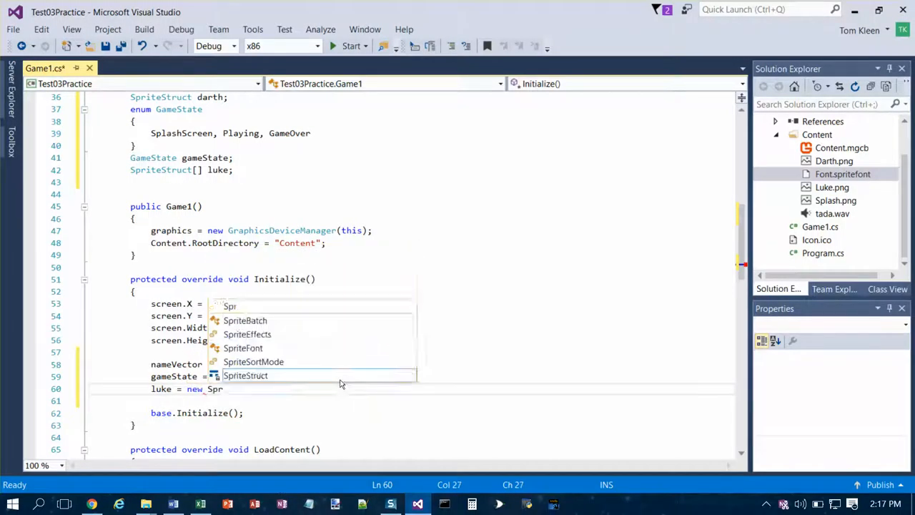
{"action": "type", "text": "SpriteStruct[10]"}
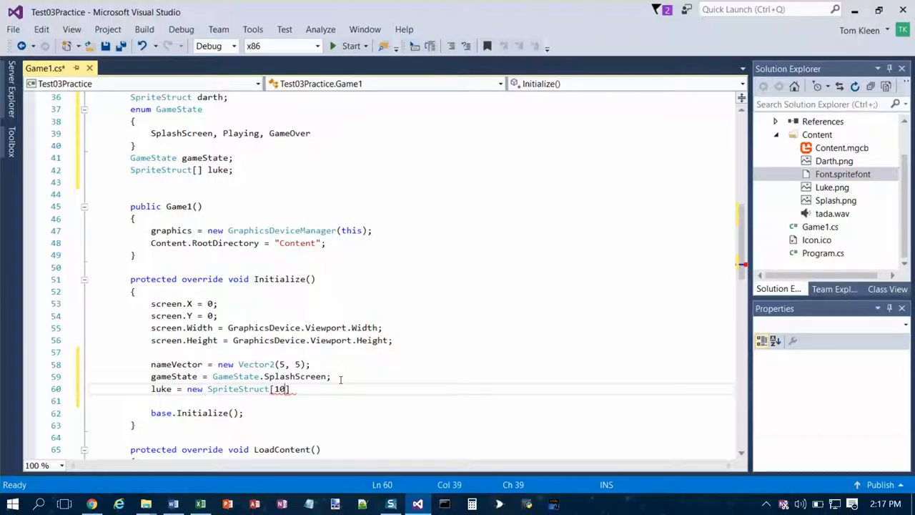
{"action": "type", "text": "];"}
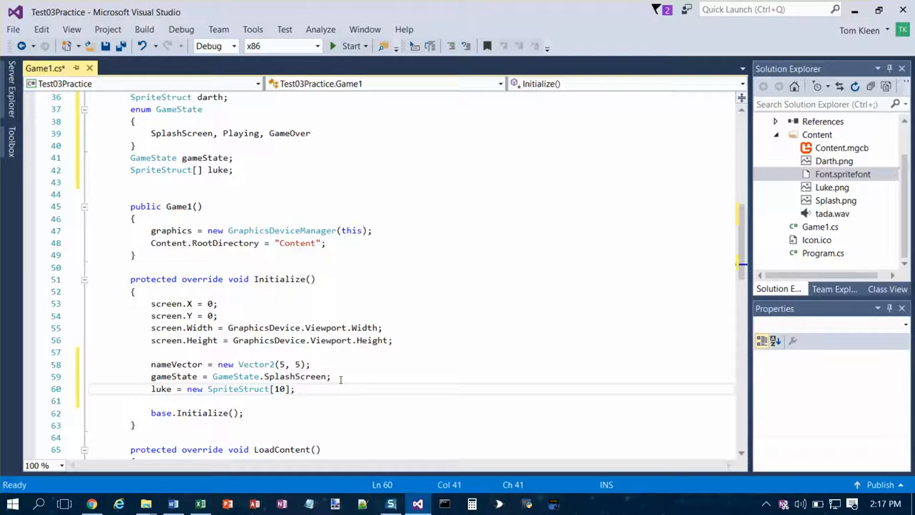